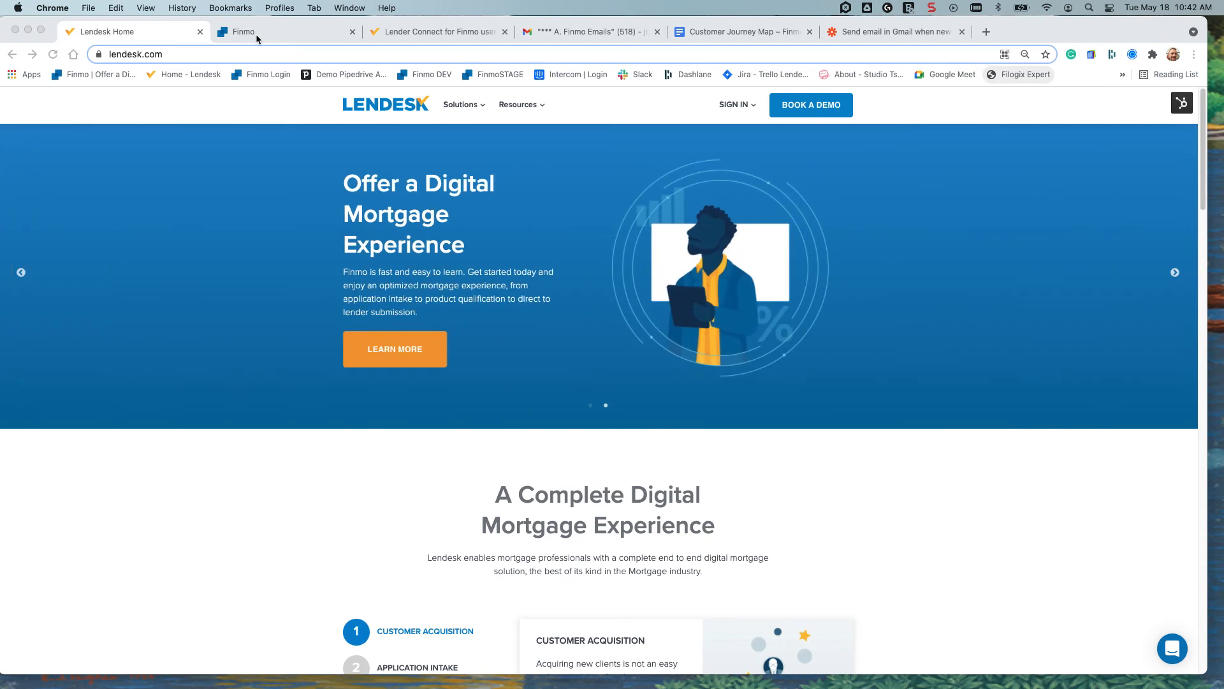
- Bring the Finmo Staging Team dashboard tab to the front
{"action": "left_click", "coordinate": [245, 30]}
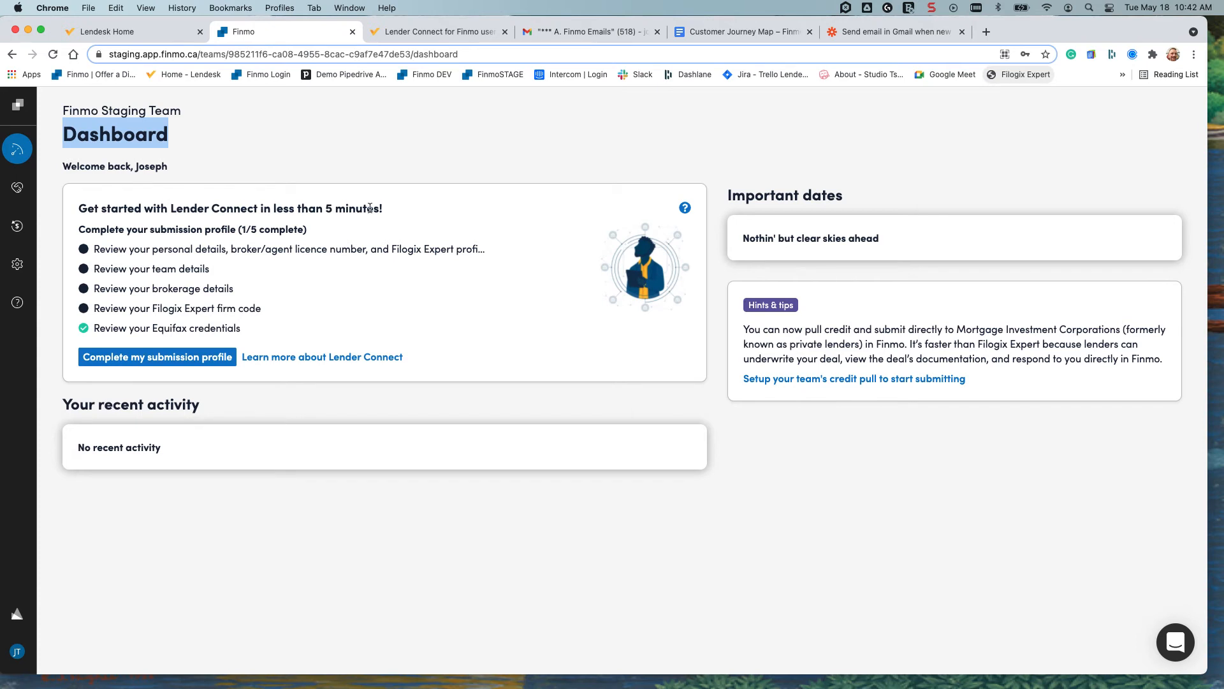
{"action": "mouse_move", "coordinate": [116, 322]}
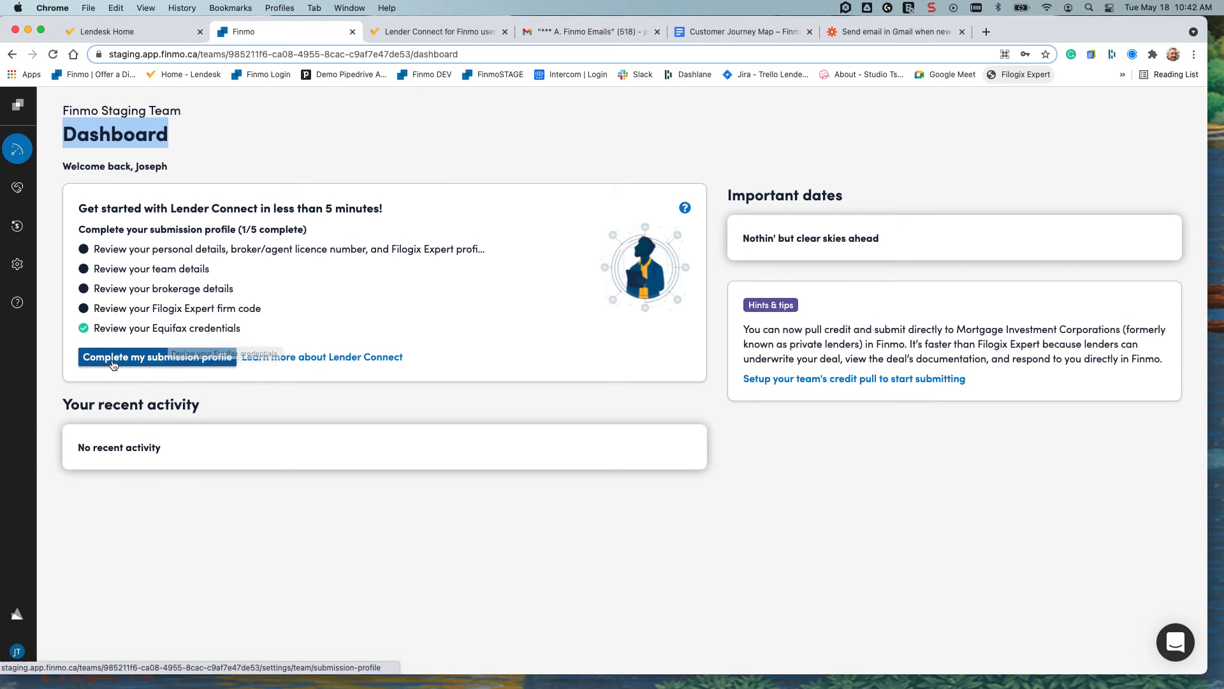
- Enter the submission profile and save the personal details section as reviewed
{"action": "left_click", "coordinate": [155, 357]}
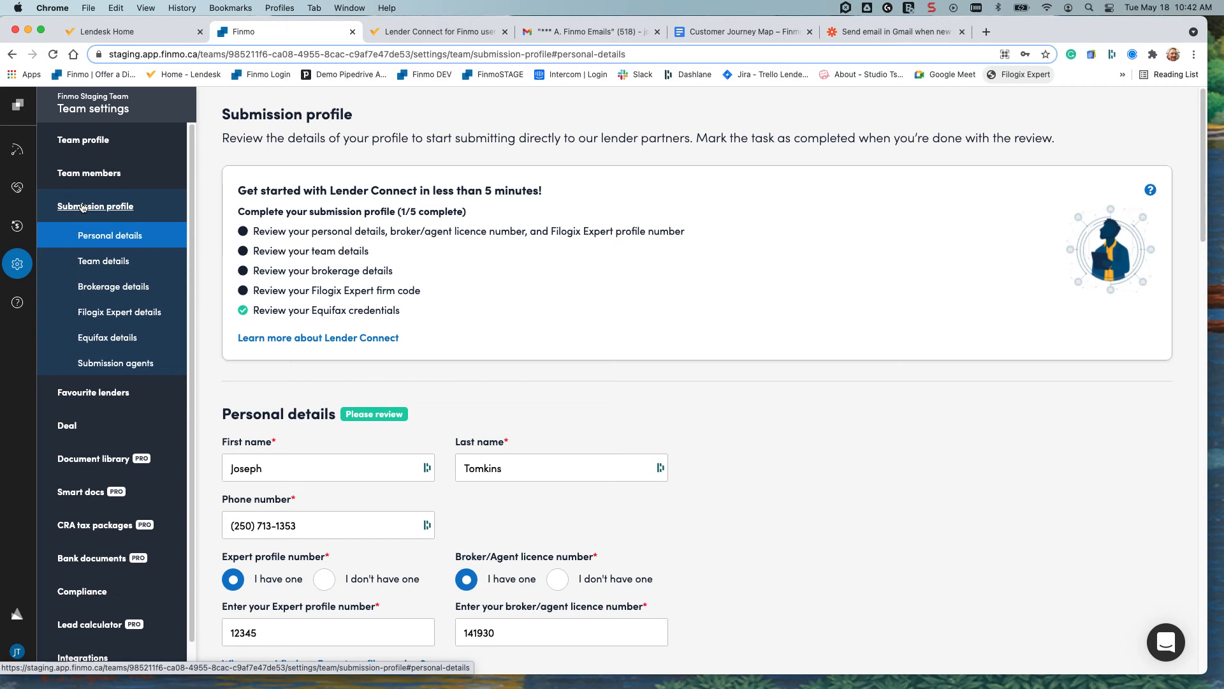
{"action": "scroll", "scroll_direction": "down", "scroll_amount": 3}
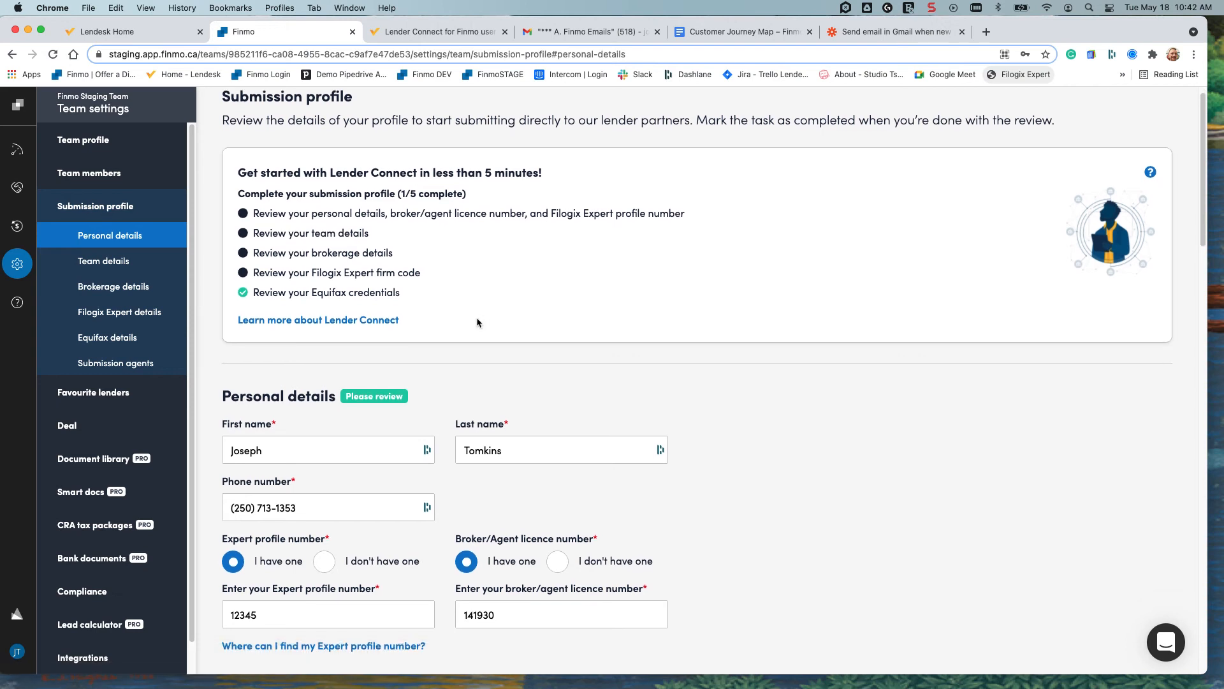
{"action": "scroll", "scroll_direction": "down", "scroll_amount": 3}
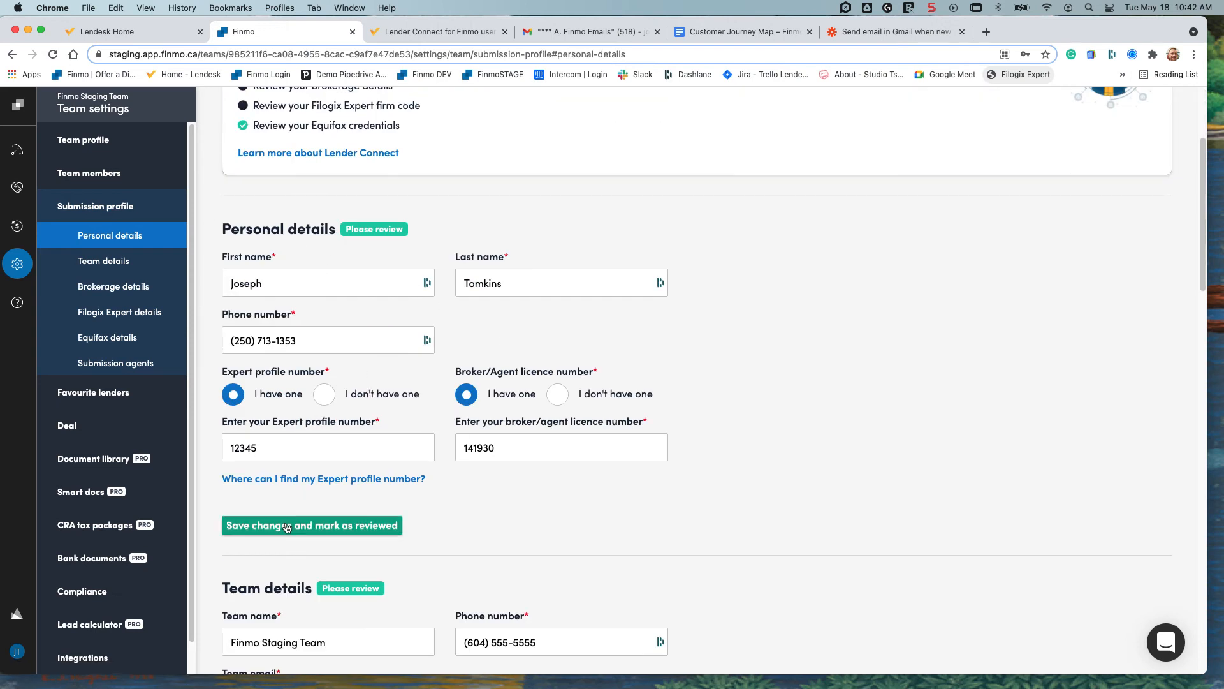
{"action": "left_click", "coordinate": [311, 524]}
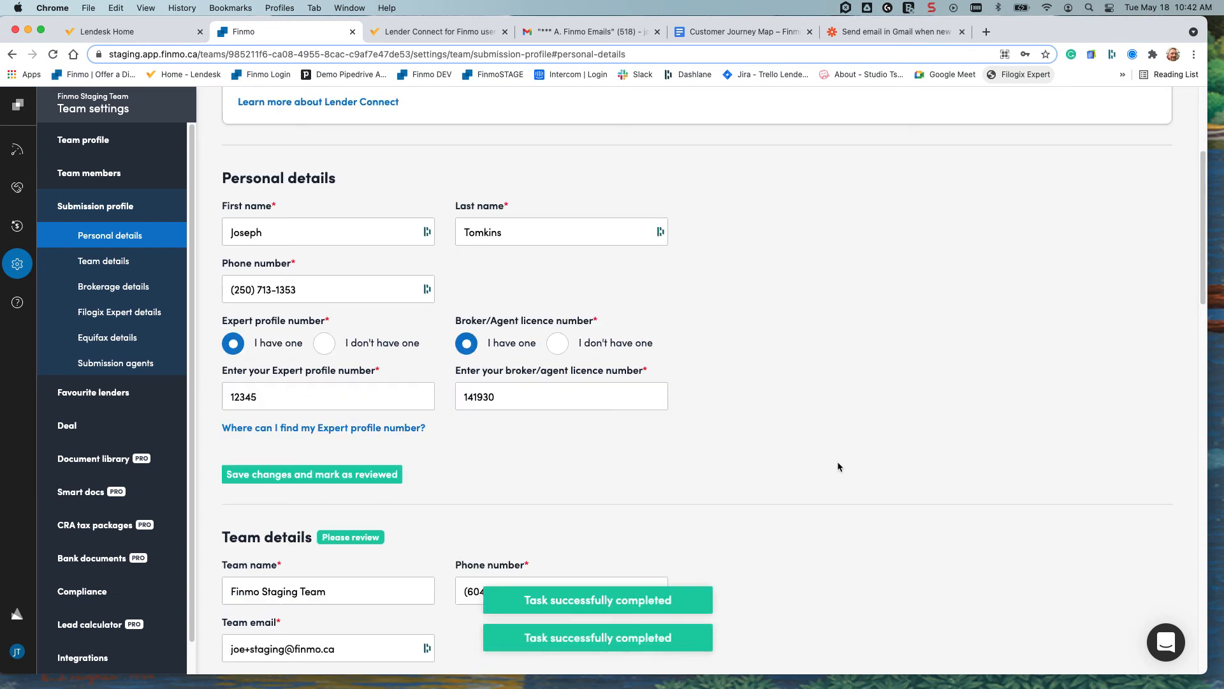
- Save the brokerage address section and mark it as reviewed
{"action": "scroll", "scroll_direction": "down", "scroll_amount": 3}
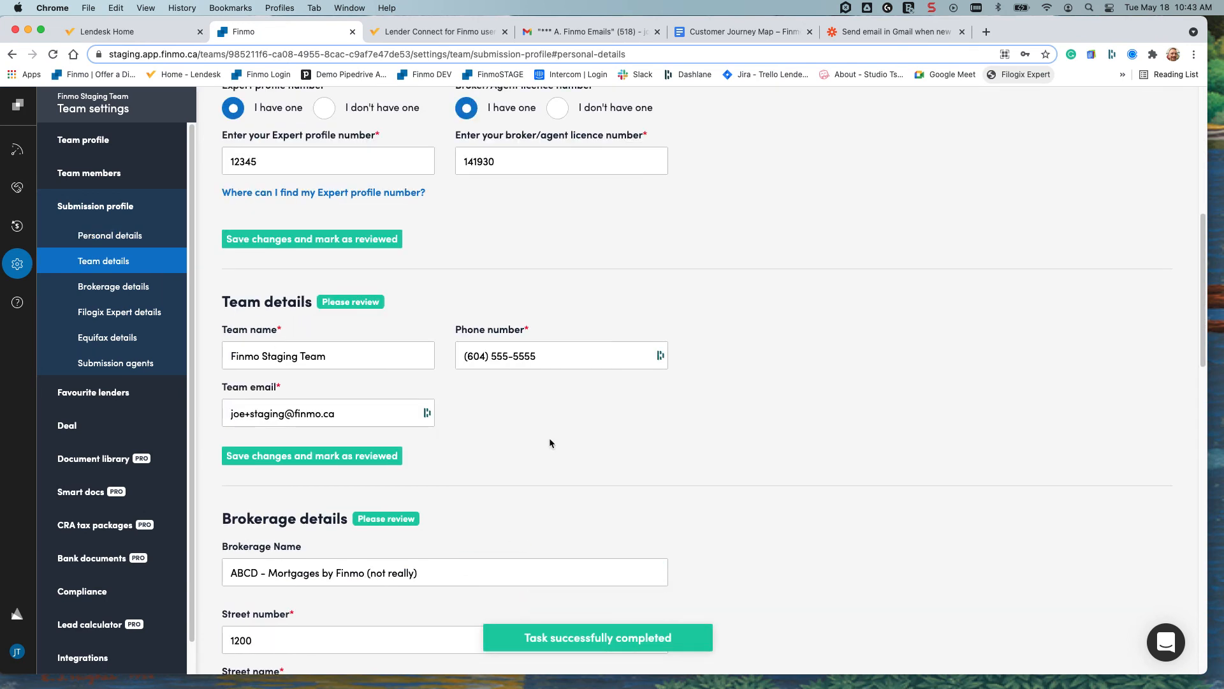
{"action": "scroll", "scroll_direction": "down", "scroll_amount": 3}
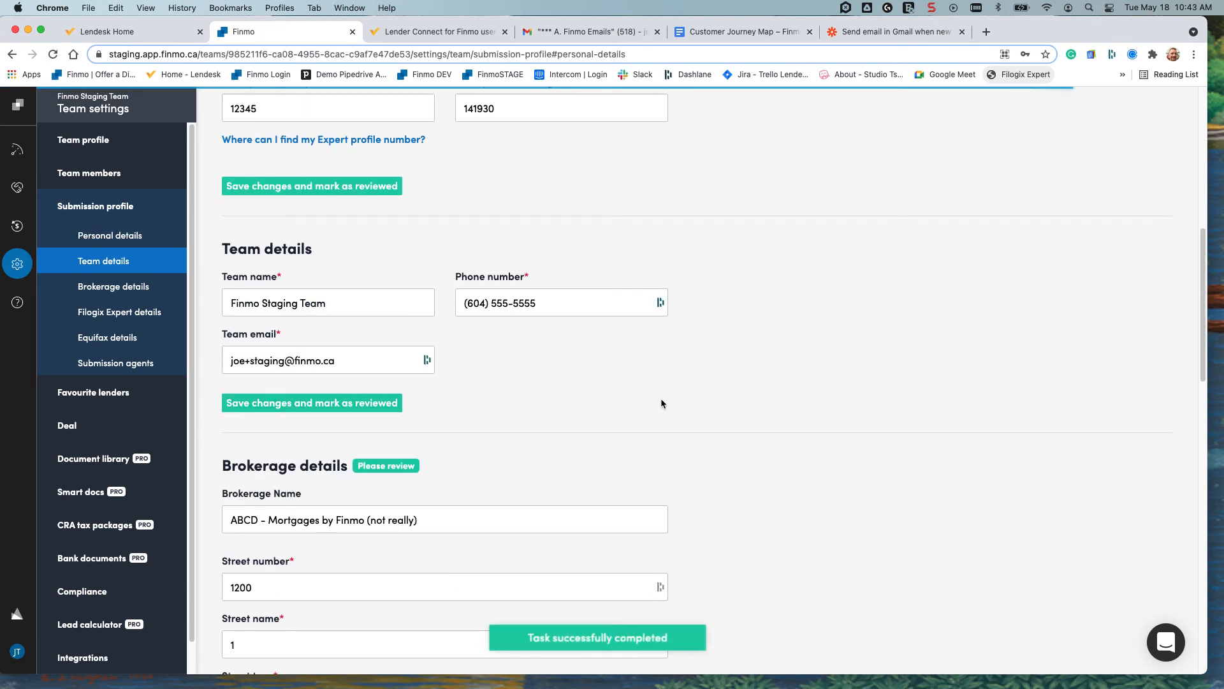
{"action": "scroll", "scroll_direction": "down", "scroll_amount": 3}
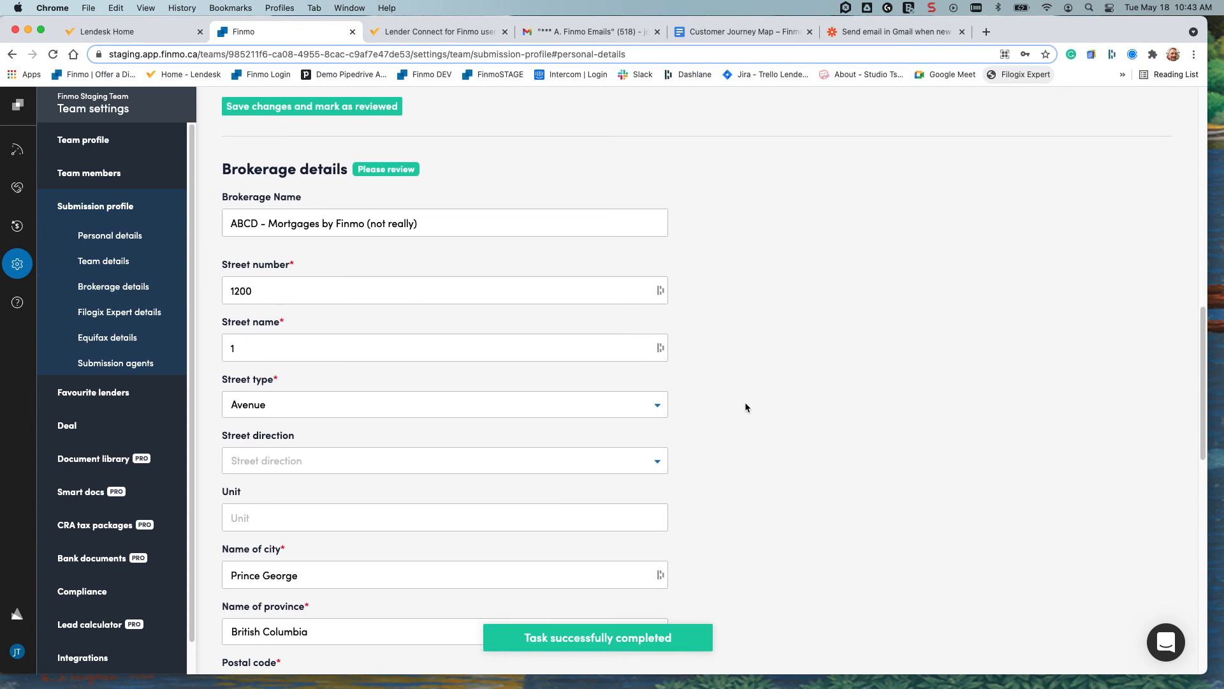
{"action": "scroll", "scroll_direction": "down", "scroll_amount": 3}
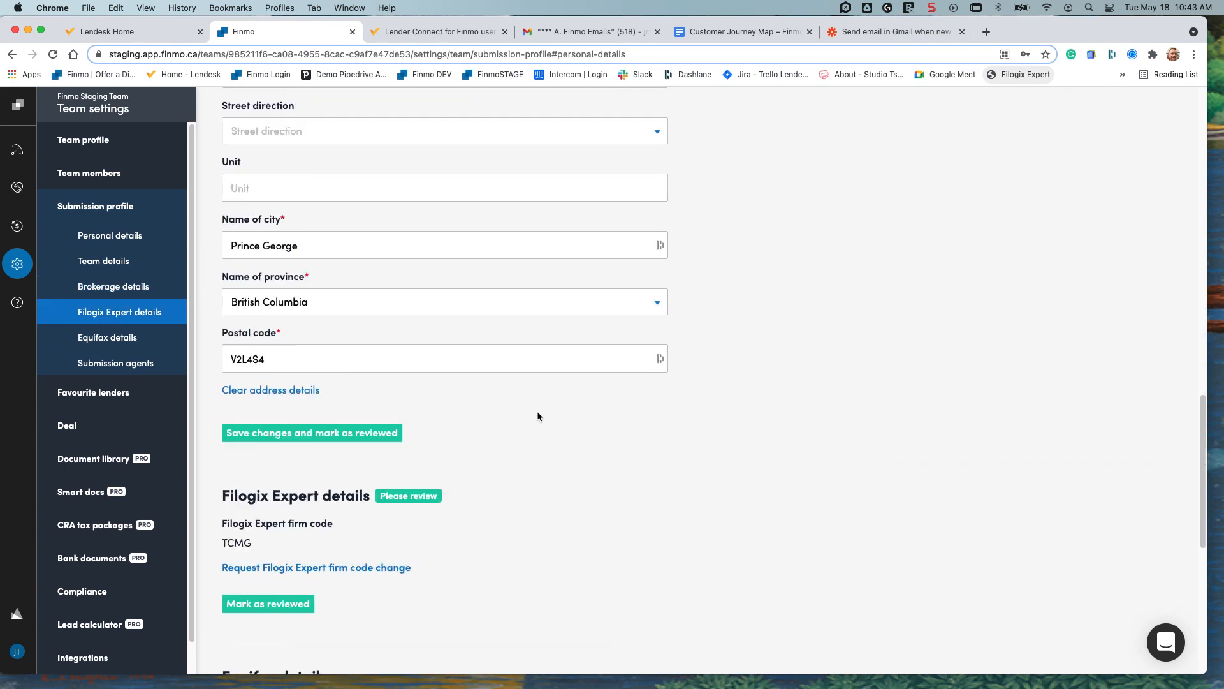
{"action": "left_click", "coordinate": [311, 433]}
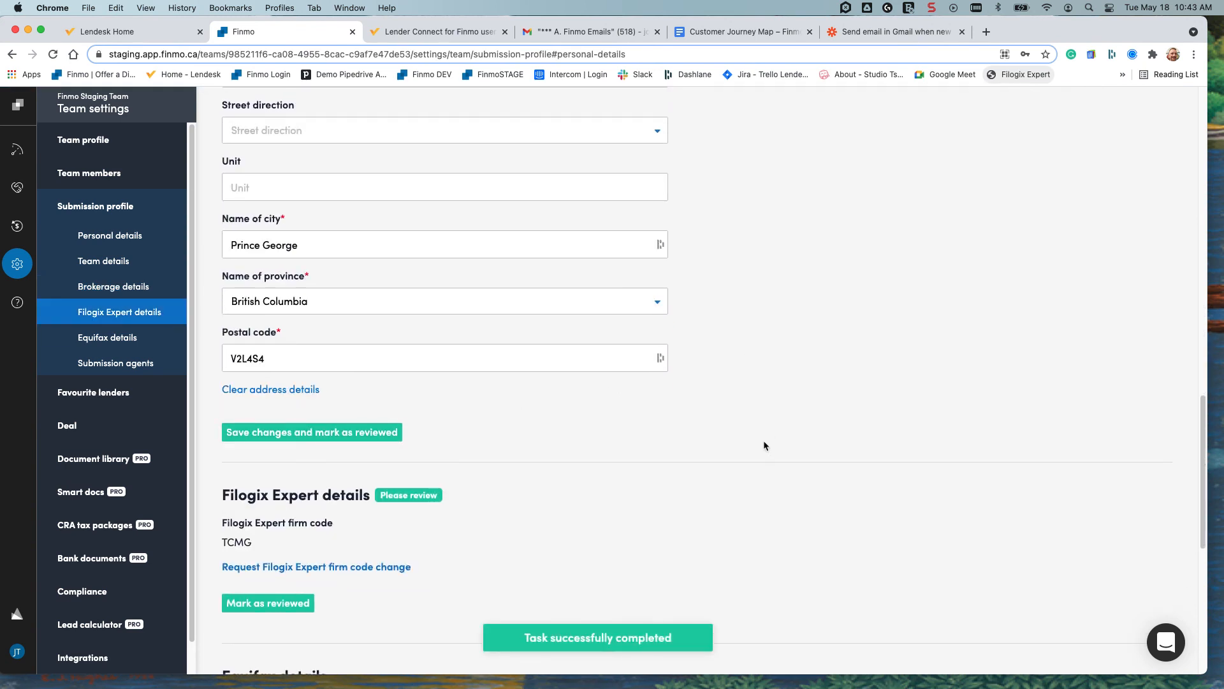
- Mark the remaining sections reviewed and leave for the Lender Connect setup playlist
{"action": "scroll", "scroll_direction": "down", "scroll_amount": 3}
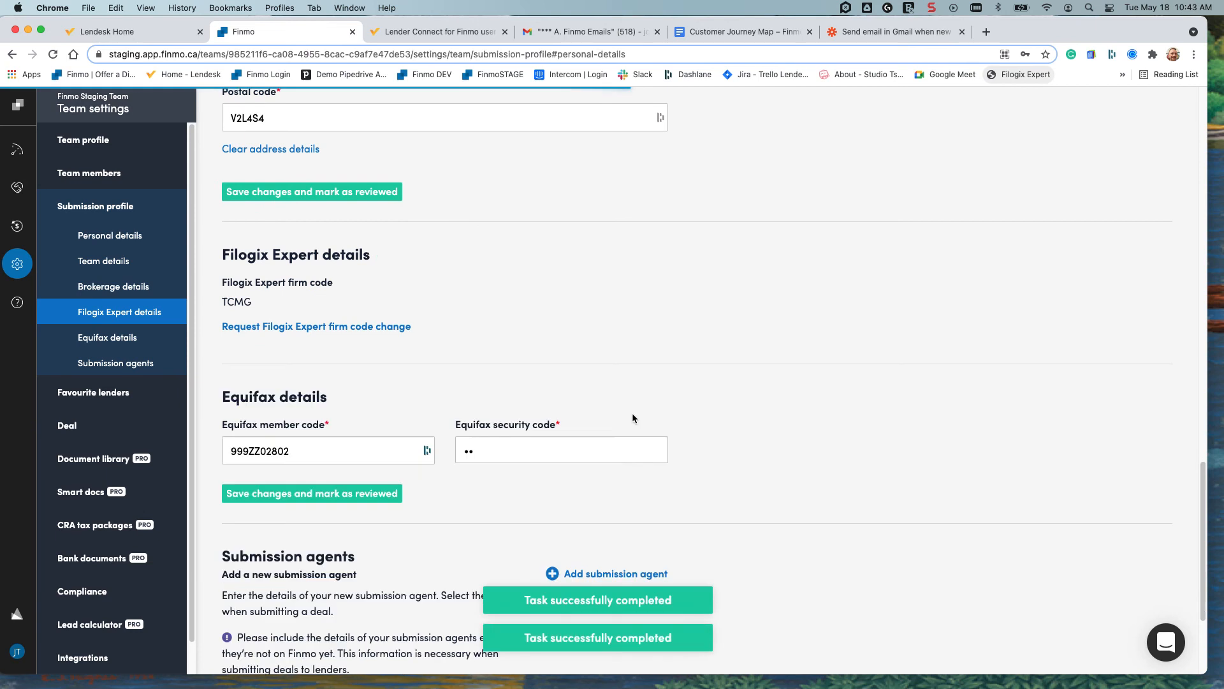
{"action": "scroll", "scroll_direction": "down", "scroll_amount": 3}
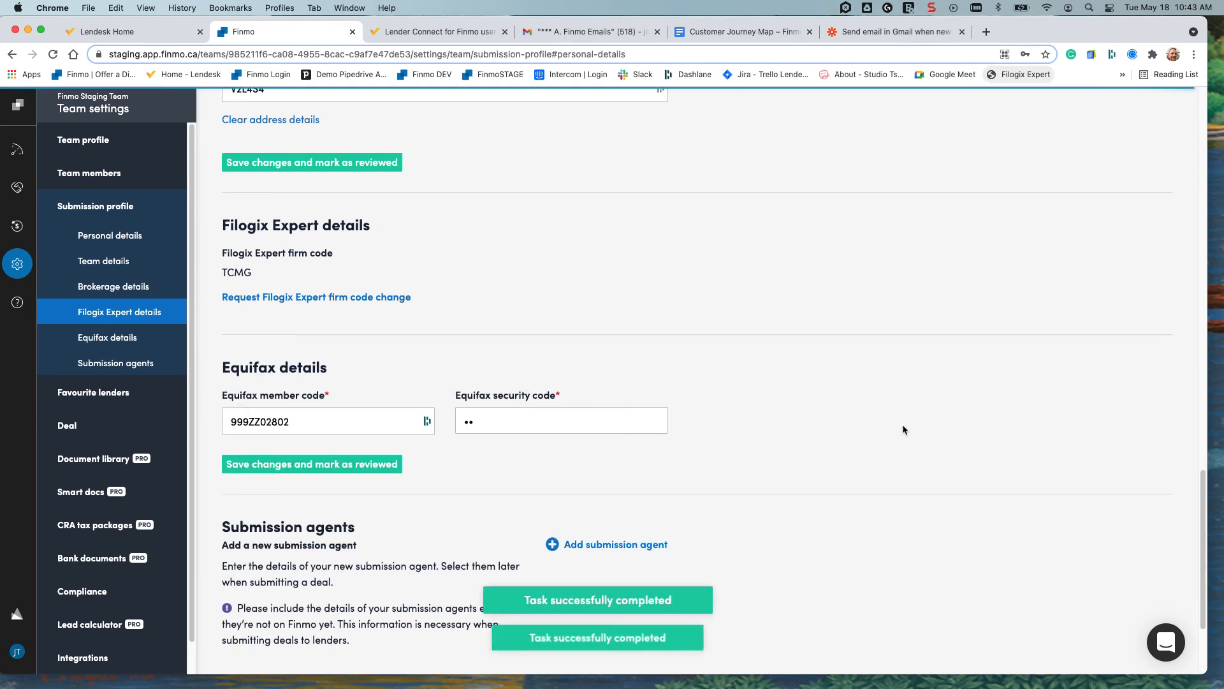
{"action": "scroll", "scroll_direction": "down", "scroll_amount": 3}
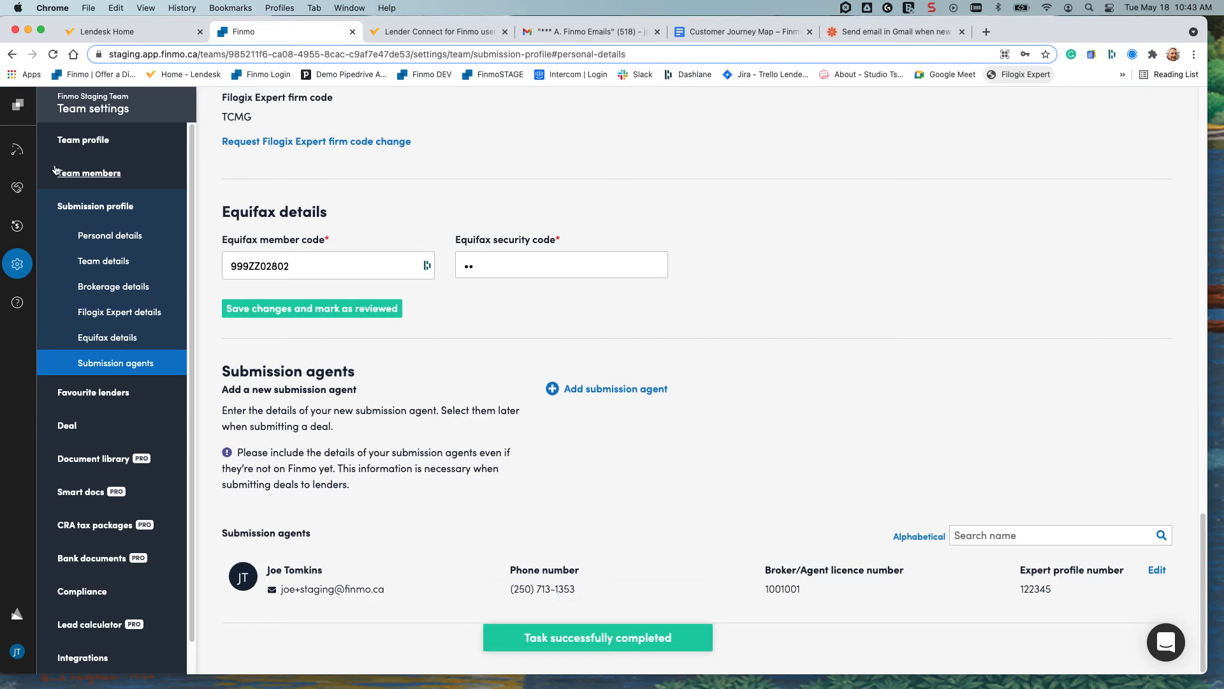
{"action": "left_click", "coordinate": [17, 148]}
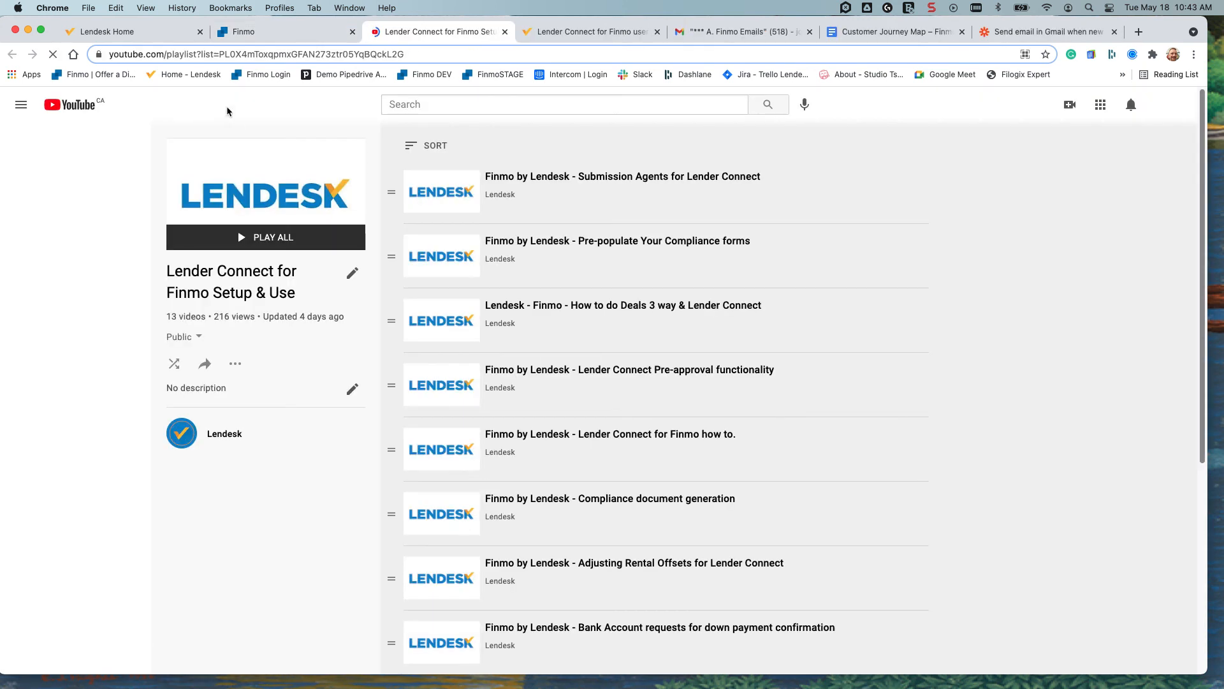
- Leave the YouTube playlist and return to the Lendesk home page tab
{"action": "left_click", "coordinate": [22, 103]}
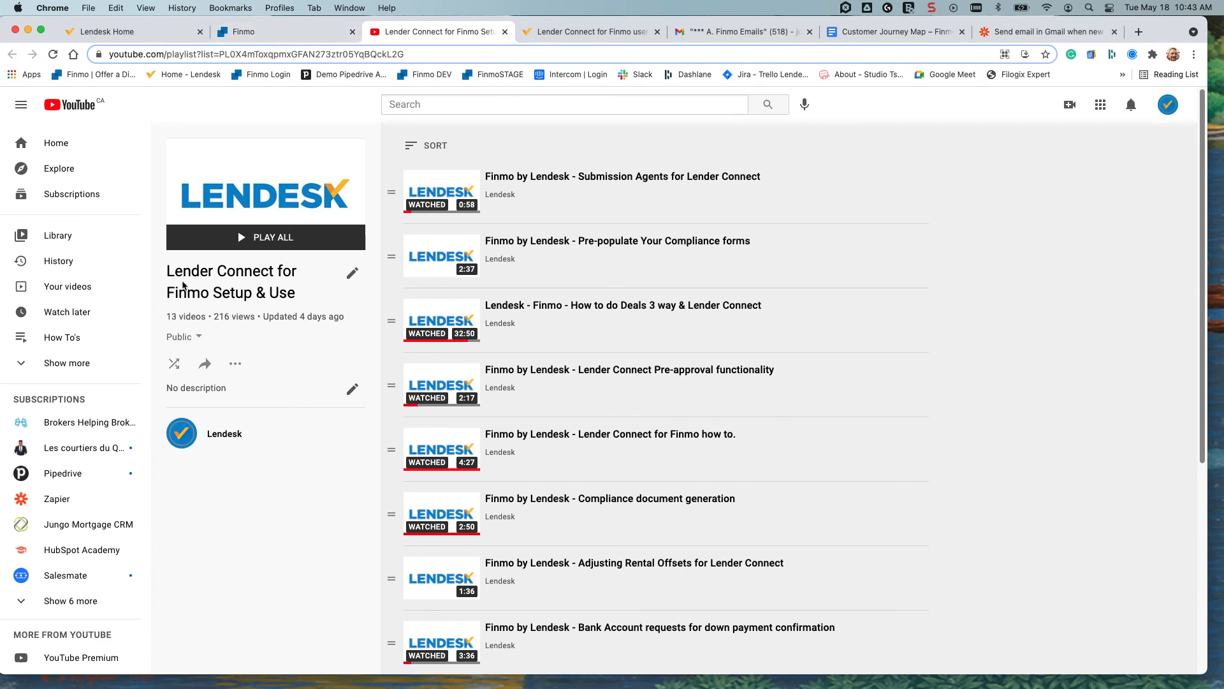
{"action": "mouse_move", "coordinate": [317, 366]}
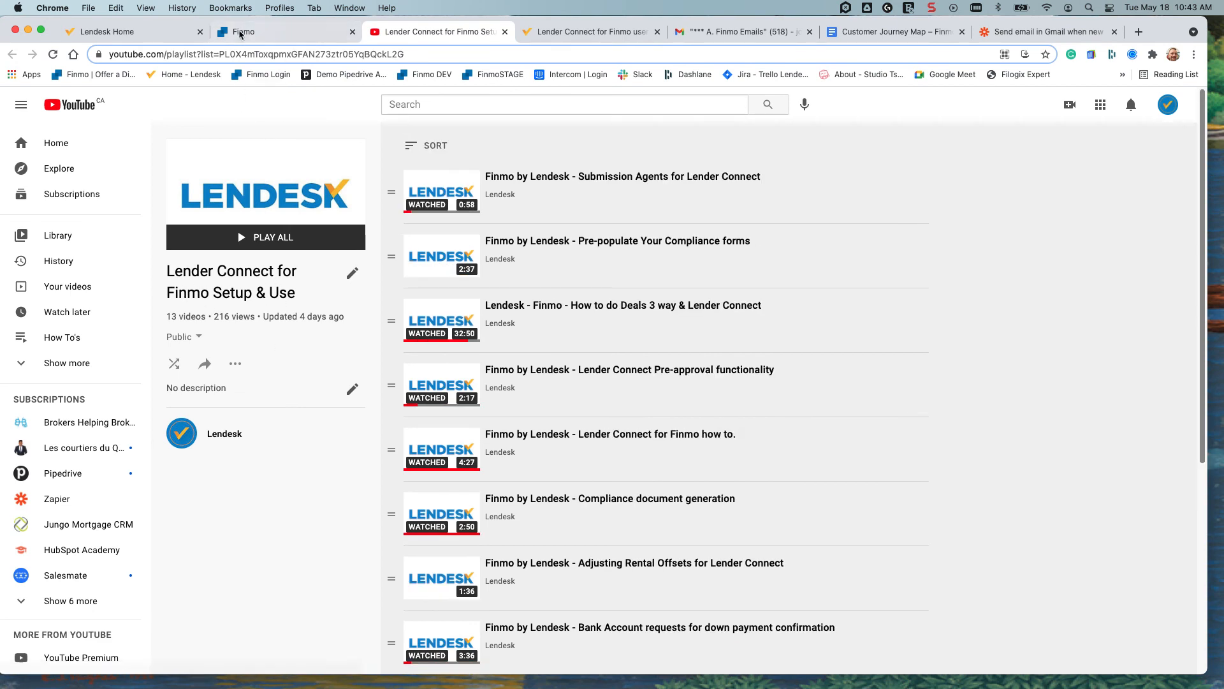
{"action": "left_click", "coordinate": [106, 30]}
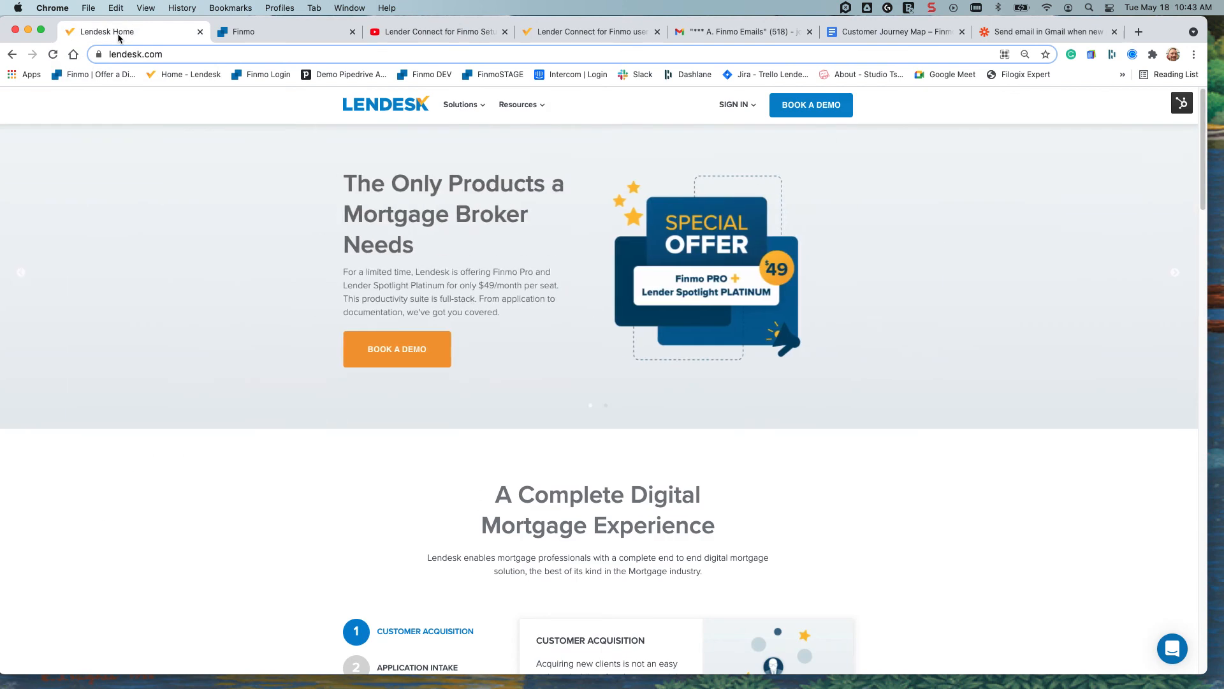